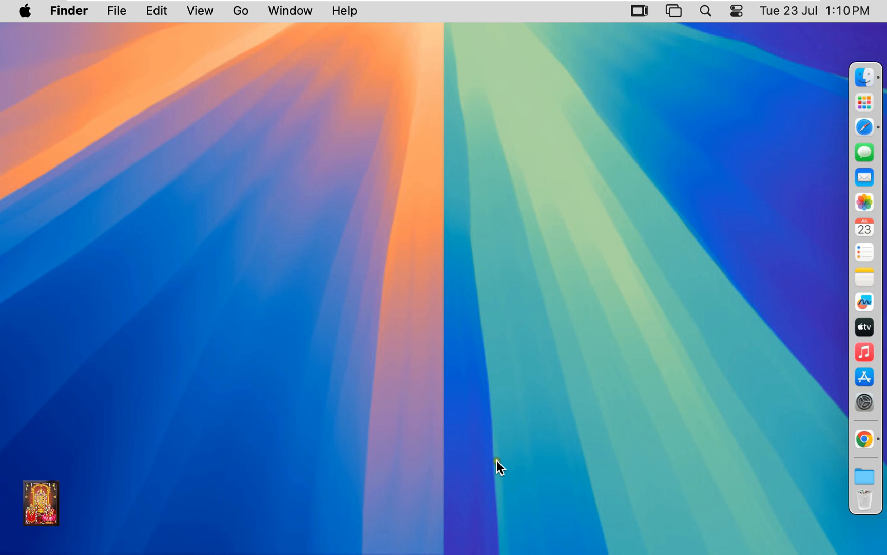
mouse_move(864, 439)
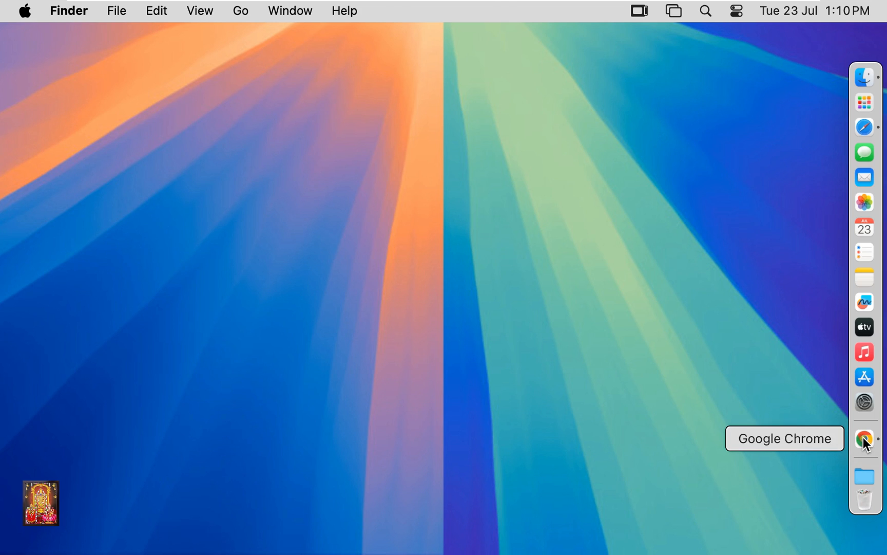
Launch Google Chrome from the Dock so a new blank tab appears.
left_click(863, 437)
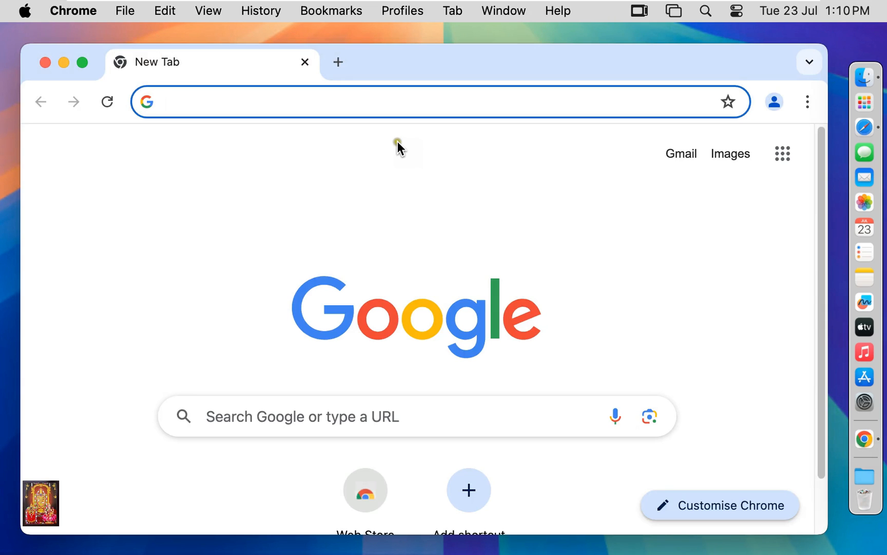
Search Google for 'download python for mac' from the address bar.
left_click(417, 416)
type("download python for mac")
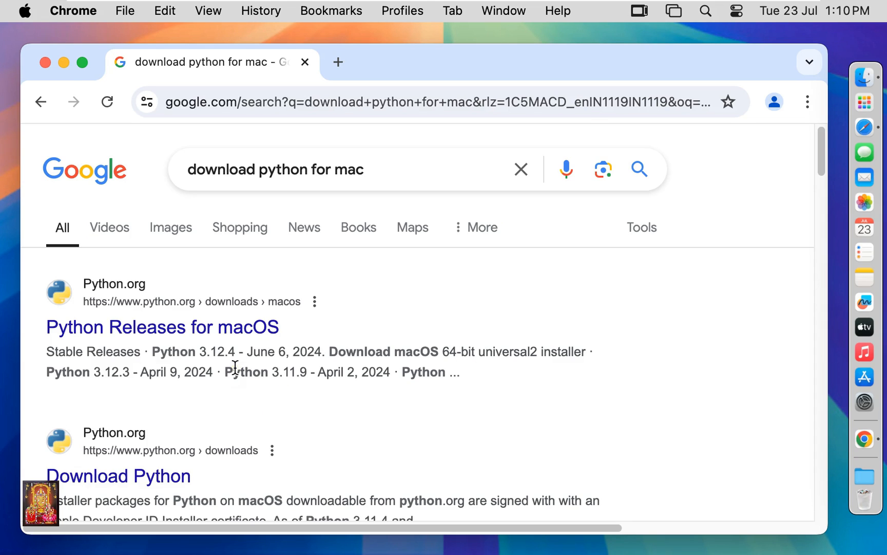
mouse_move(163, 326)
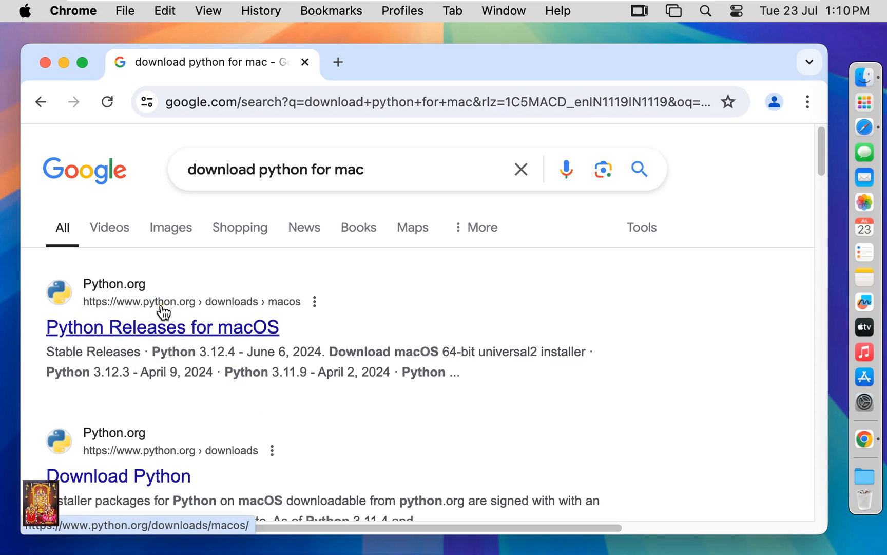
mouse_move(164, 310)
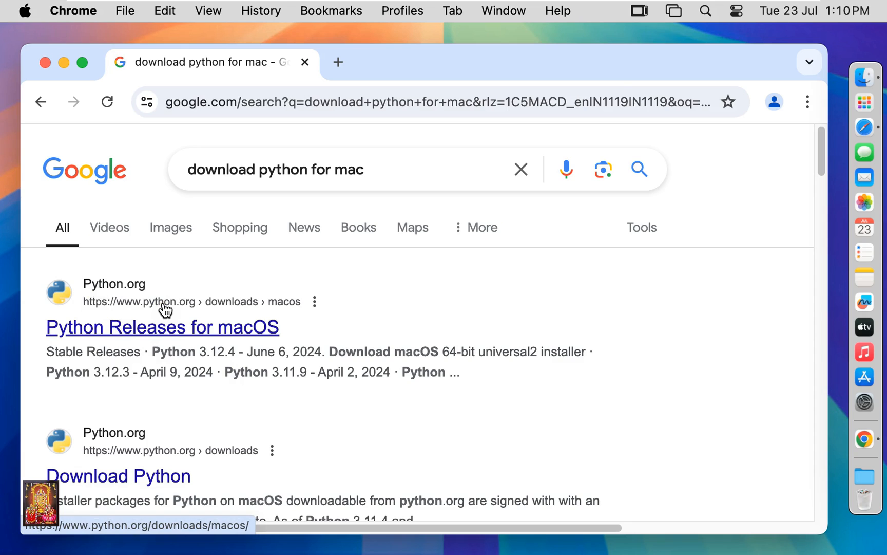
Go to python.org's Python Releases for macOS page and reach the Stable Releases list.
left_click(163, 326)
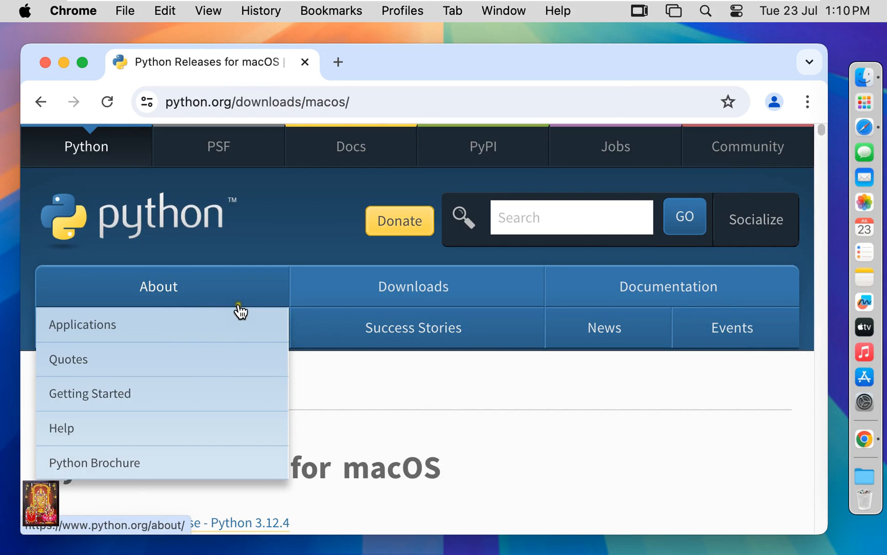
mouse_move(814, 237)
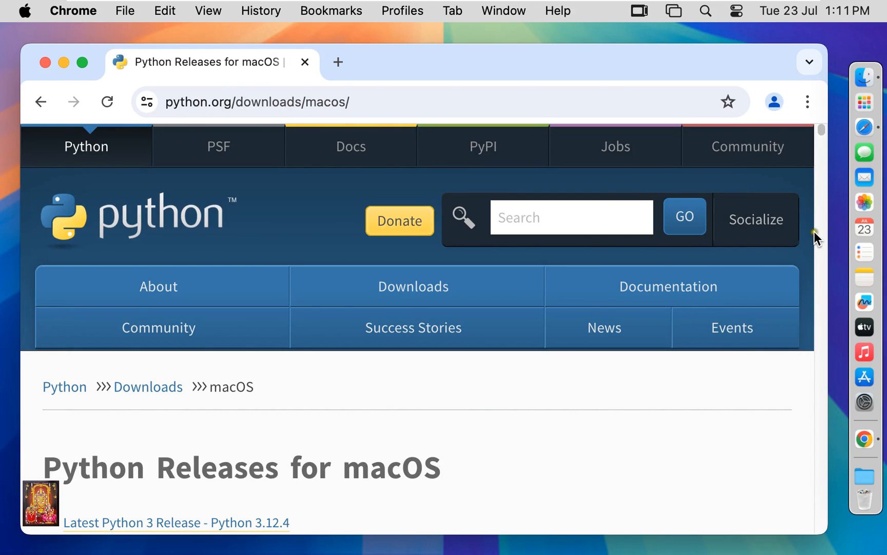
mouse_move(820, 139)
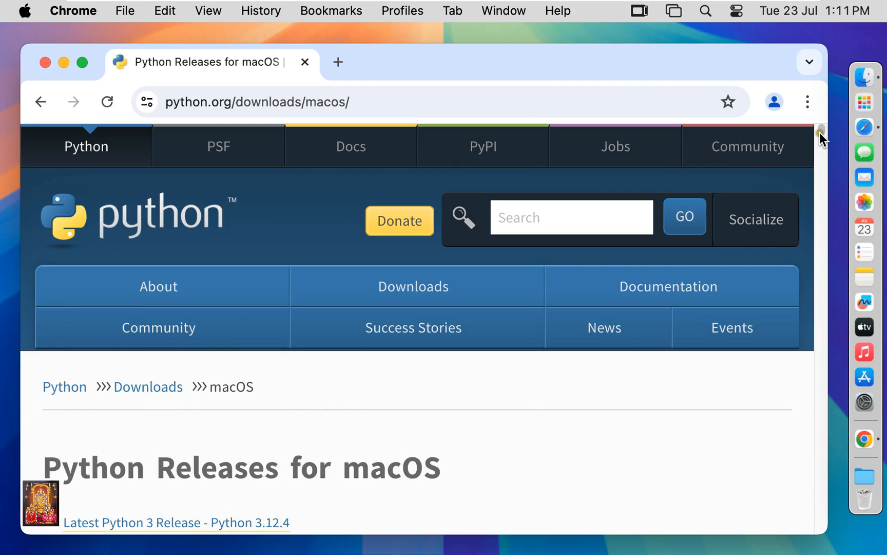
scroll("down", 3)
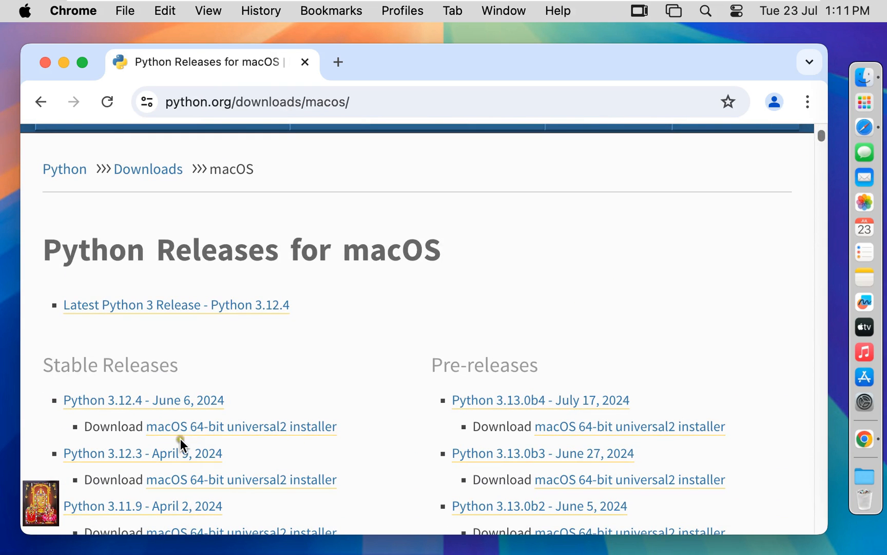
mouse_move(240, 426)
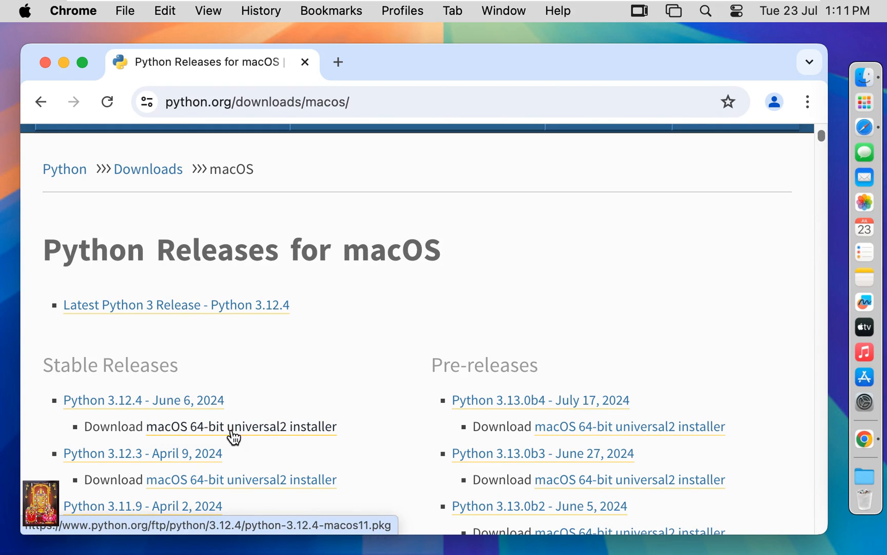
Download the Python 3.12.4 macOS 64-bit universal2 installer and close Chrome.
left_click(241, 427)
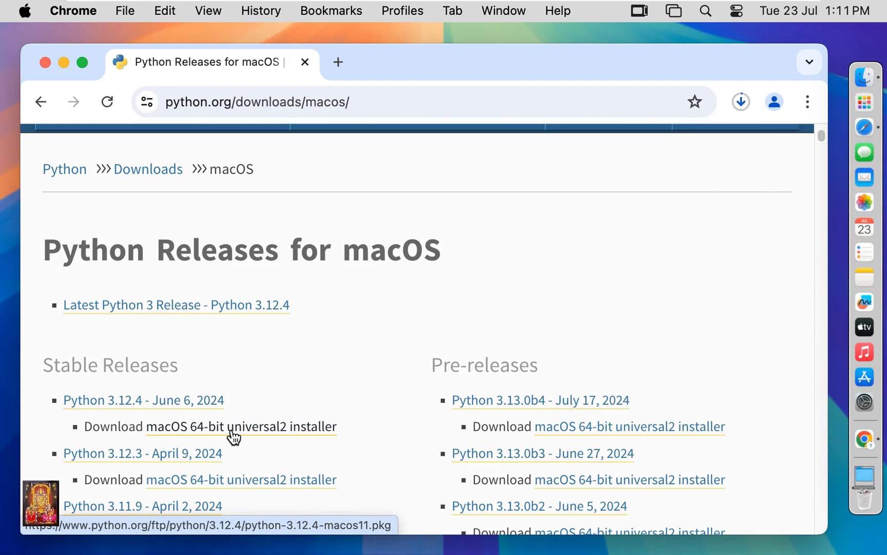
left_click(740, 101)
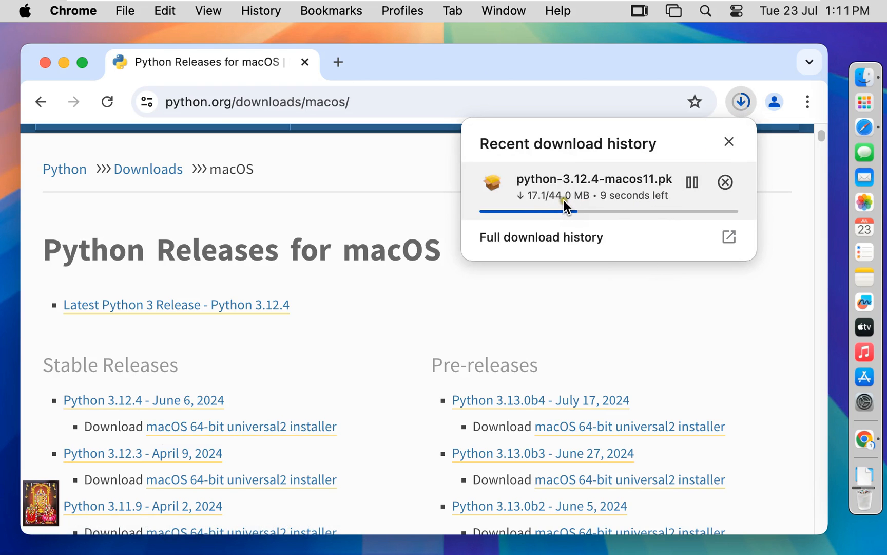
mouse_move(580, 210)
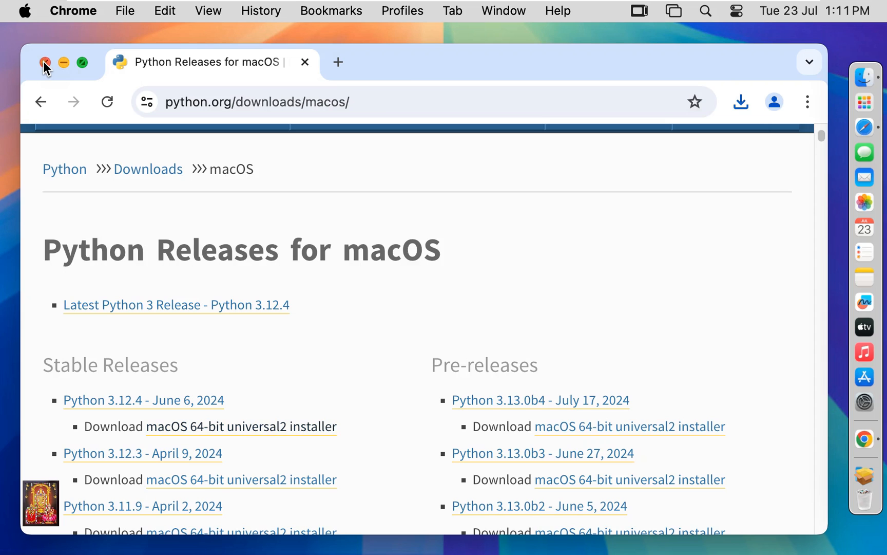
left_click(45, 62)
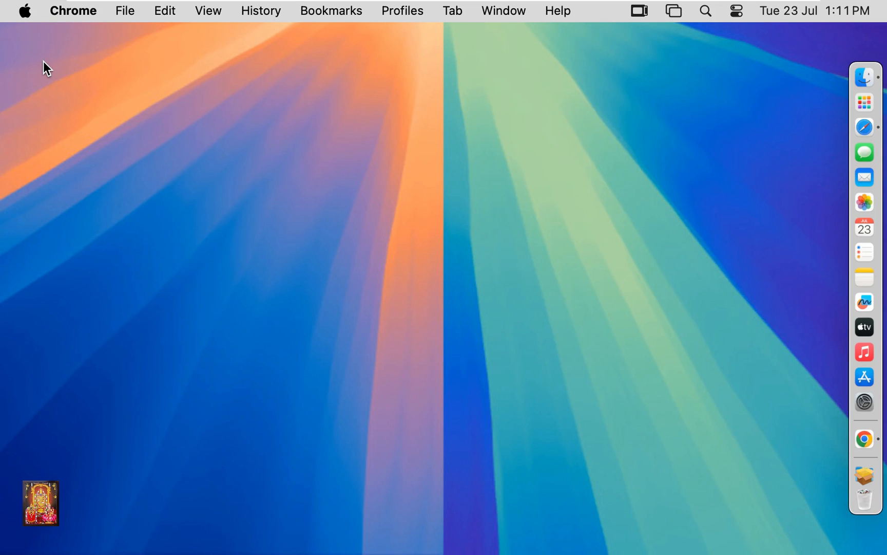
mouse_move(756, 79)
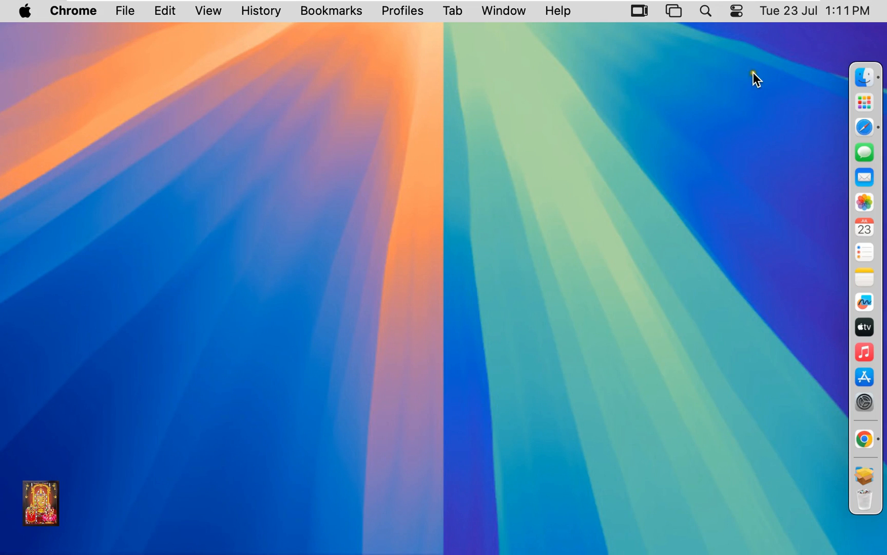
Show the Downloads folder in Finder with python-3.12.4-macos11.pkg listed.
left_click(864, 76)
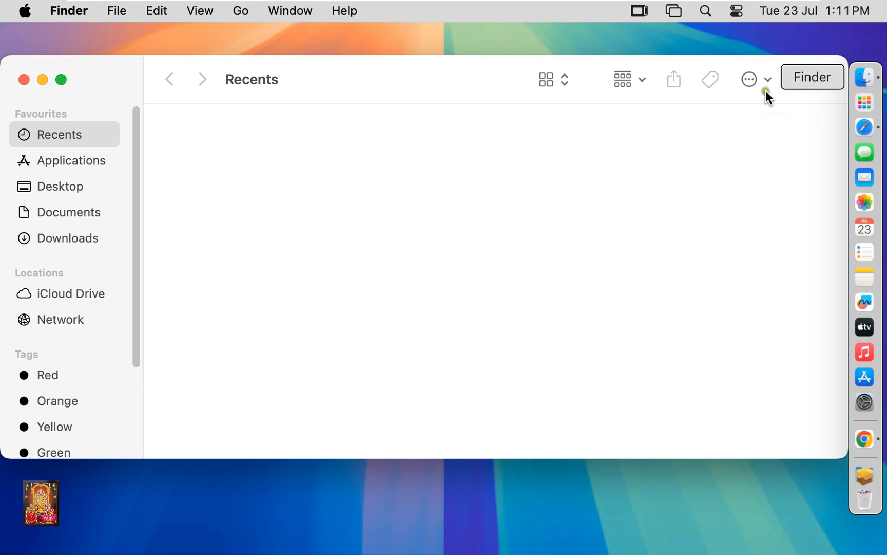
left_click(68, 237)
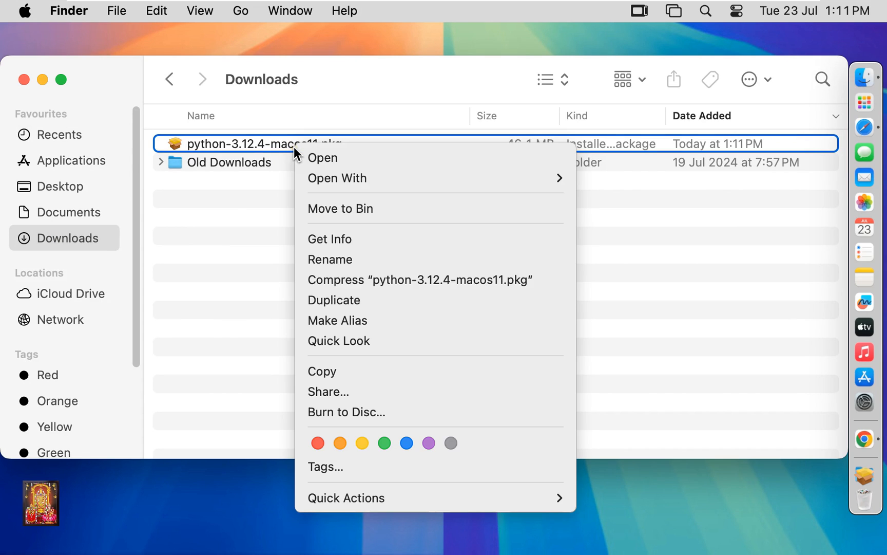
mouse_move(337, 178)
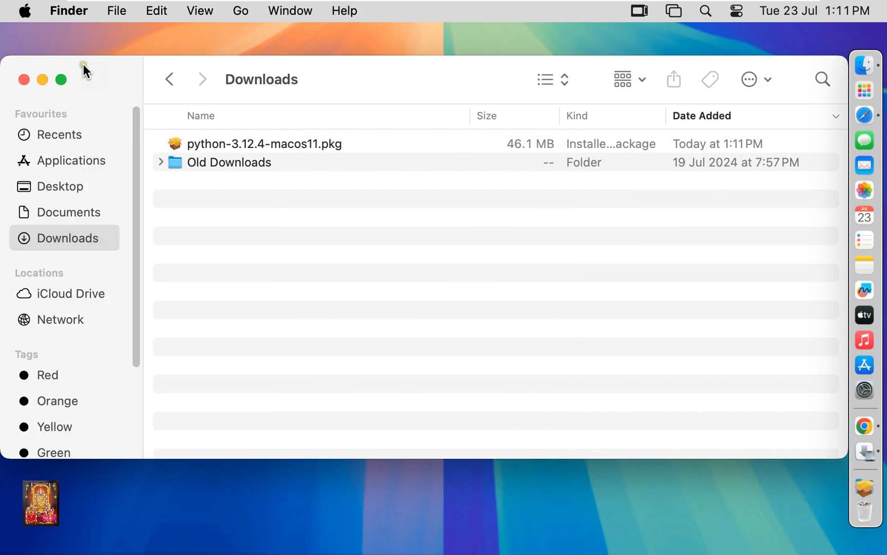
Start python-3.12.4-macos11.pkg, pass Read Me, agree to the licence and begin the standard install on macHD.
double_click(264, 143)
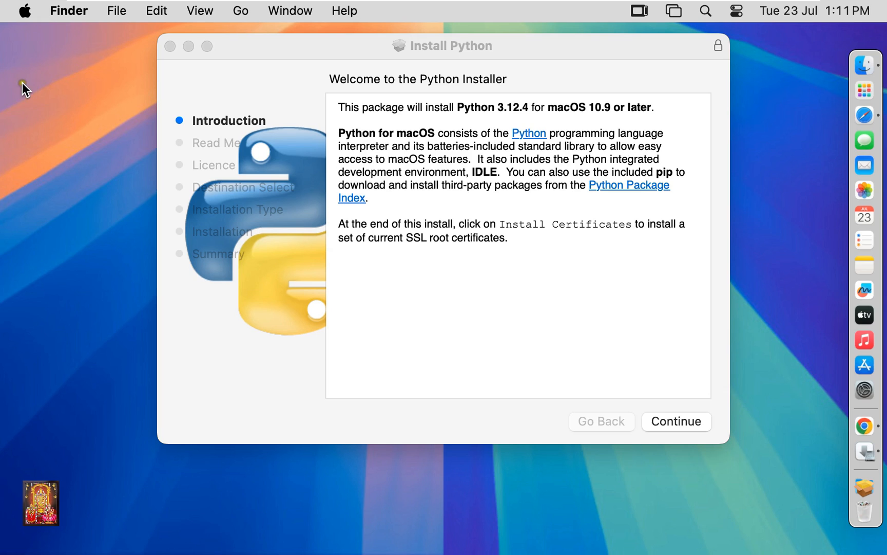
mouse_move(683, 342)
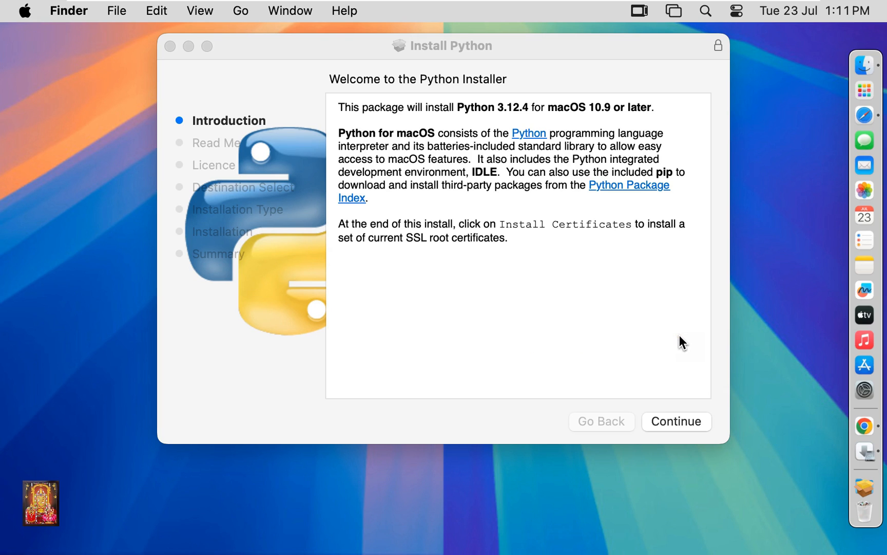
left_click(675, 421)
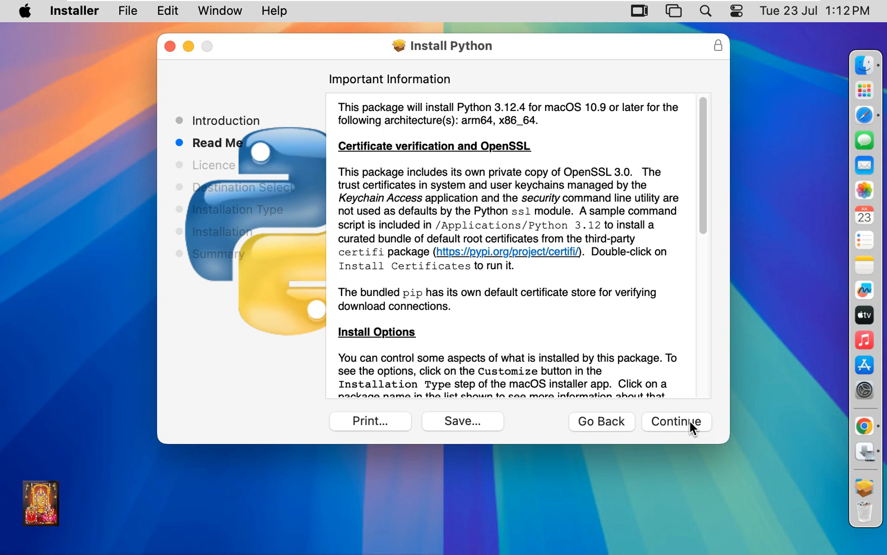
mouse_move(692, 429)
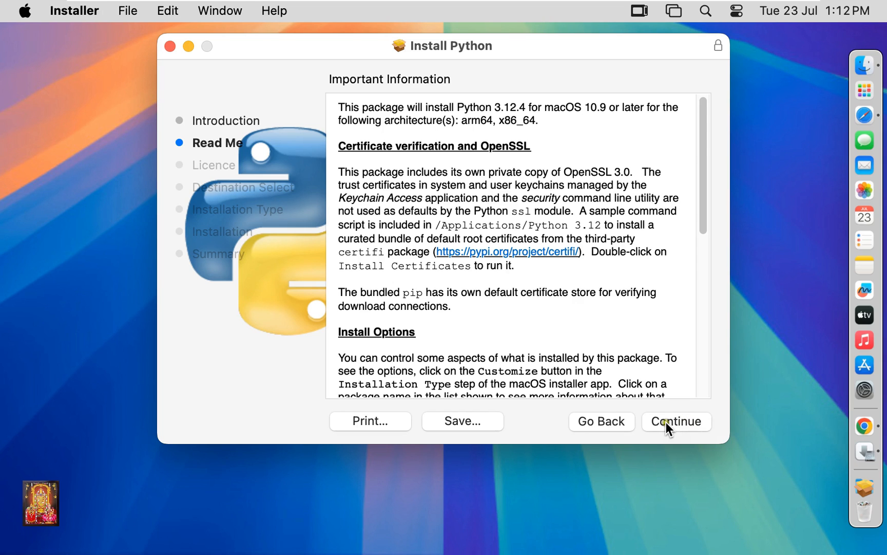
left_click(675, 421)
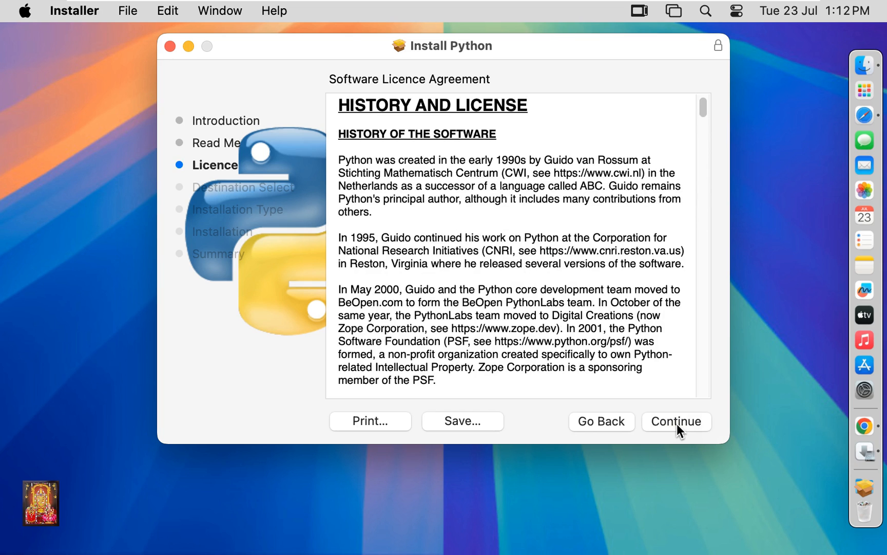
left_click(675, 421)
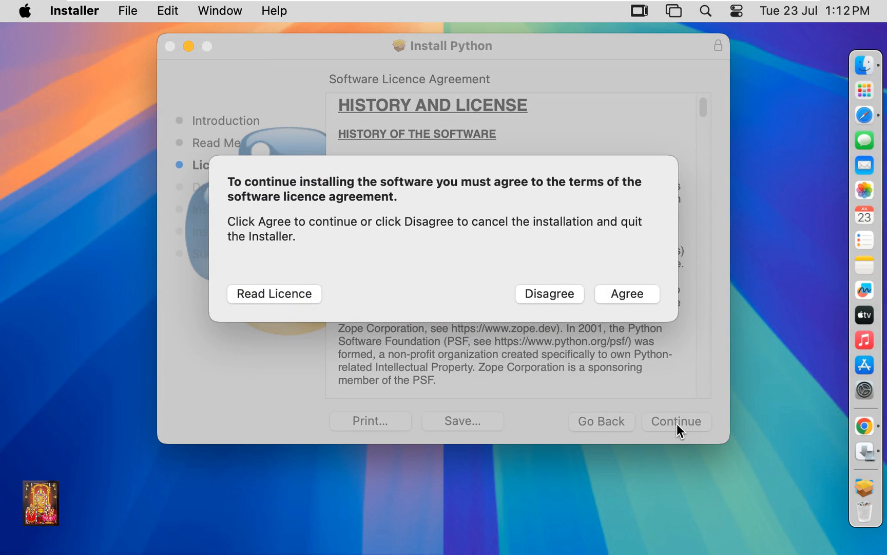
left_click(626, 293)
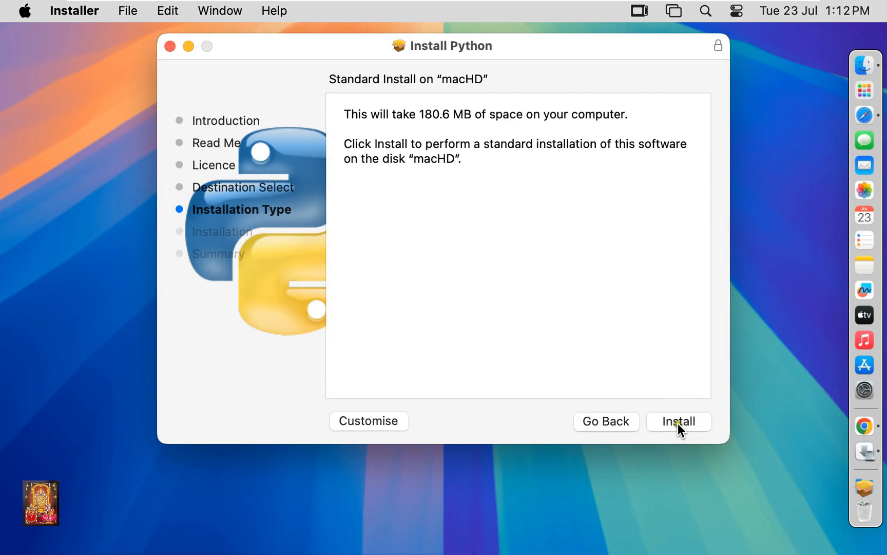
left_click(679, 421)
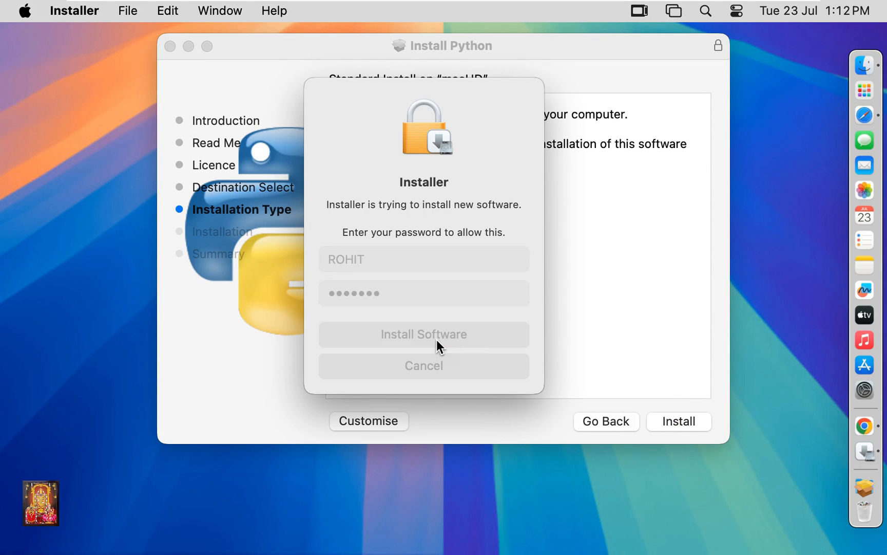
Authorise the installation with the administrator password so Python 3.12.4 installs.
left_click(423, 334)
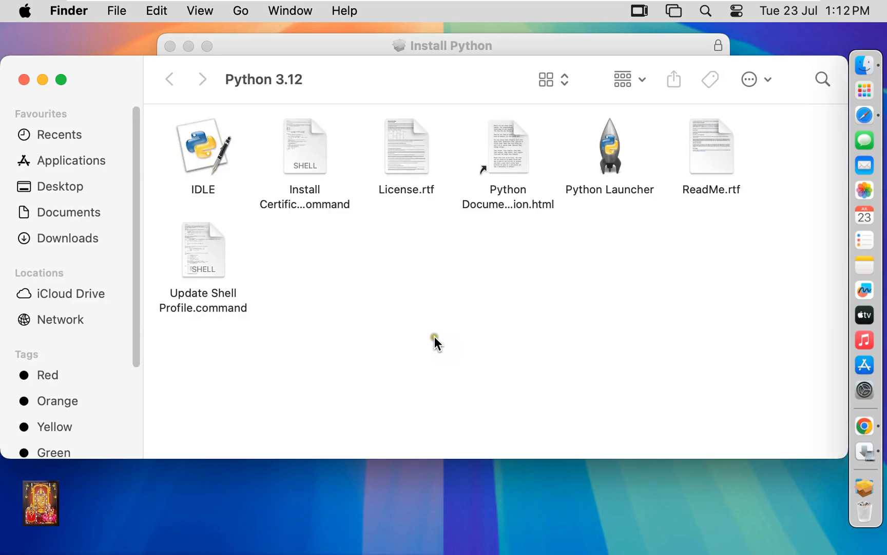
mouse_move(315, 182)
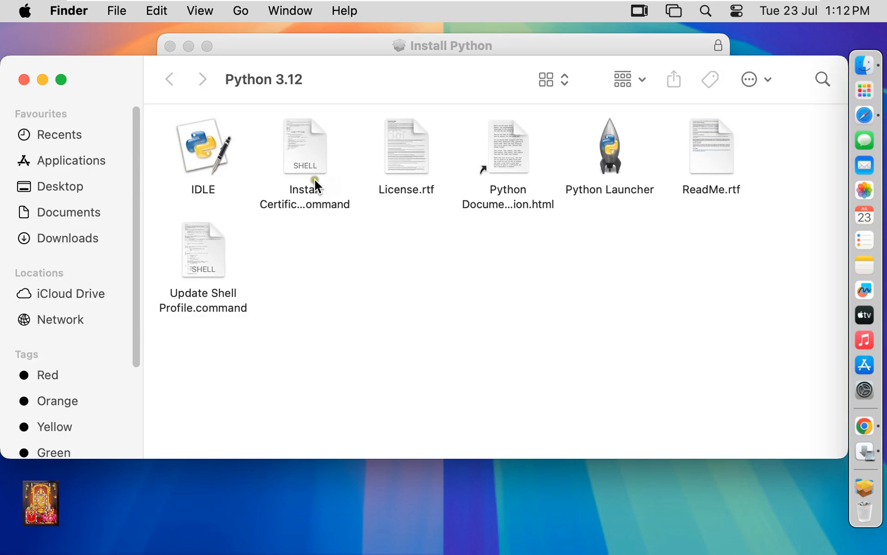
Run Install Certificates.command so certifi 2024.7.4 and its certificate bundle symlink are installed.
right_click(304, 146)
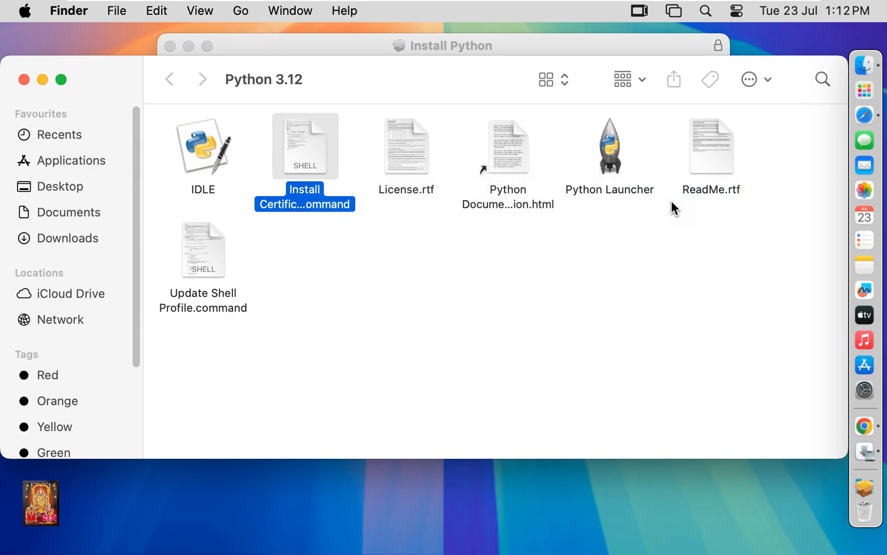
double_click(304, 145)
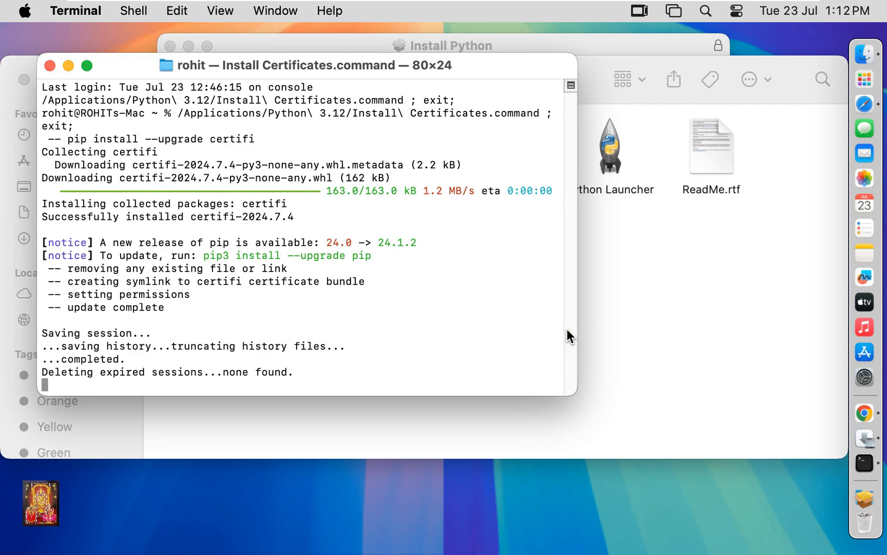
mouse_move(531, 325)
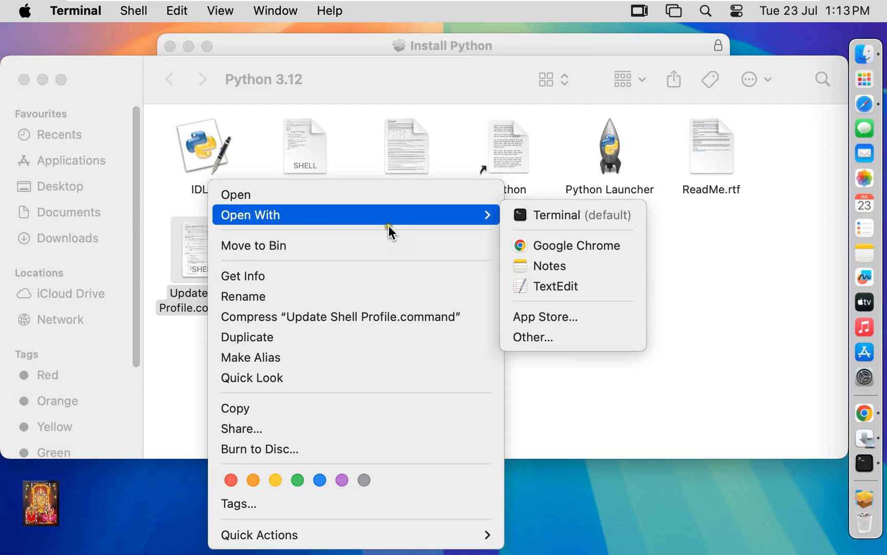
mouse_move(572, 215)
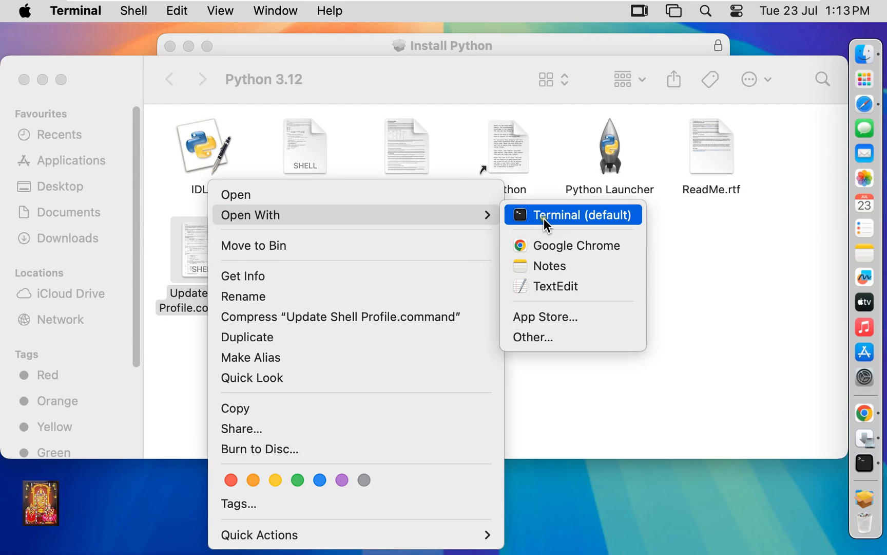
Run Update Shell Profile.command in Terminal to completion and close its session window.
left_click(580, 215)
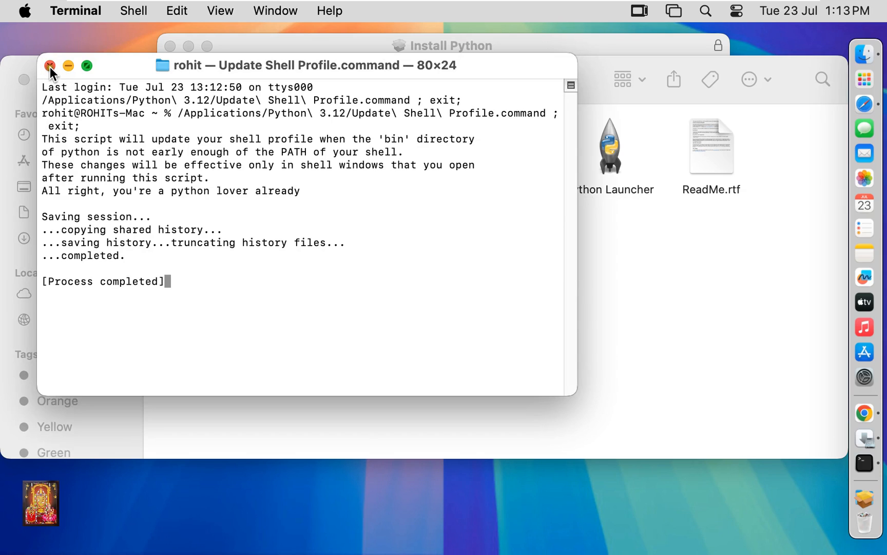
left_click(49, 65)
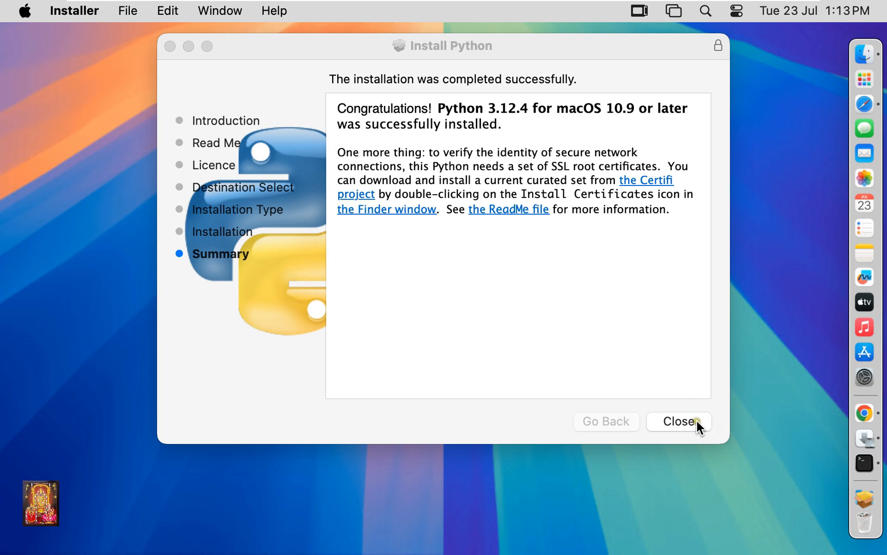
Close the completed installer and keep the installer package rather than moving it to the Bin.
left_click(678, 421)
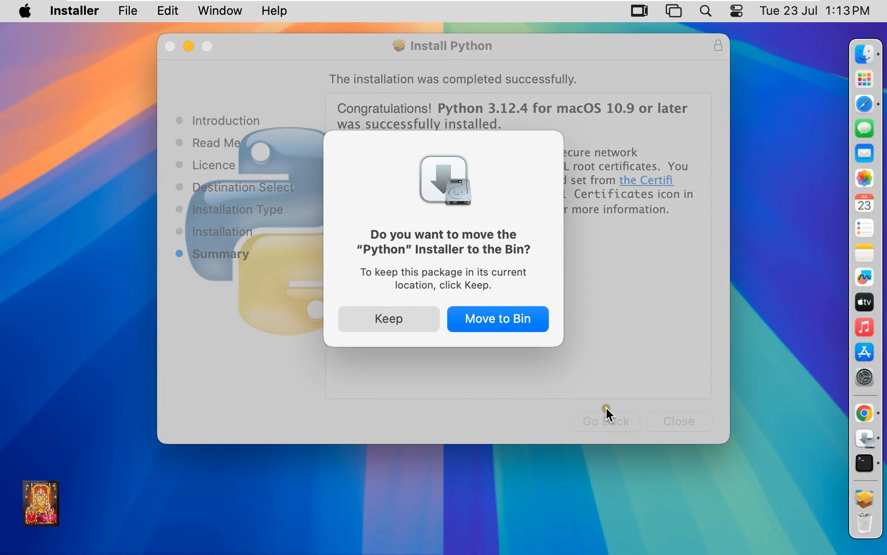
mouse_move(424, 352)
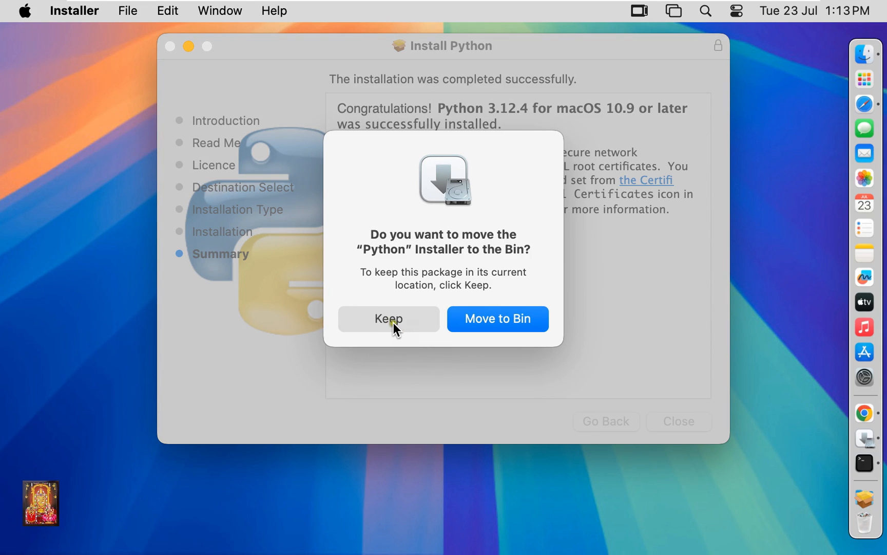
left_click(388, 318)
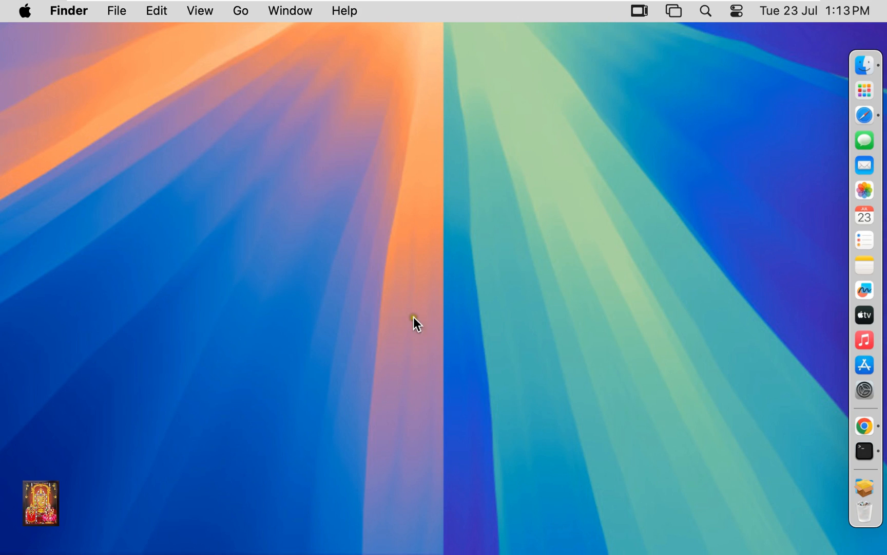
Run 'python3 --version' in a new Terminal window, confirm Python 3.12.4, then close the window.
left_click(863, 450)
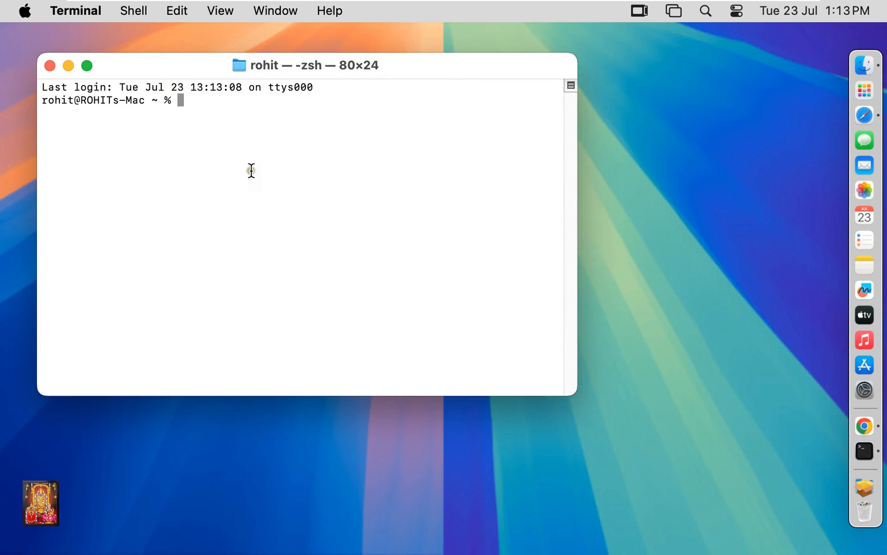
type("python3")
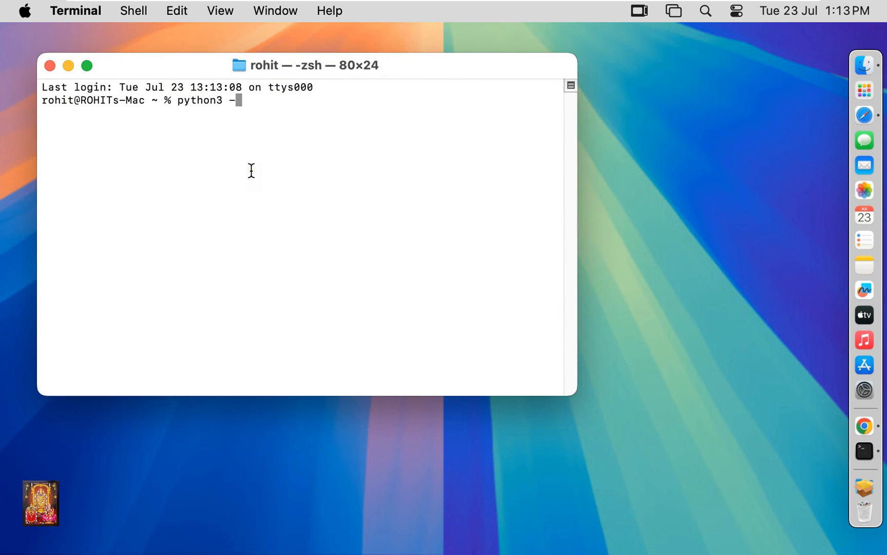
type("-version")
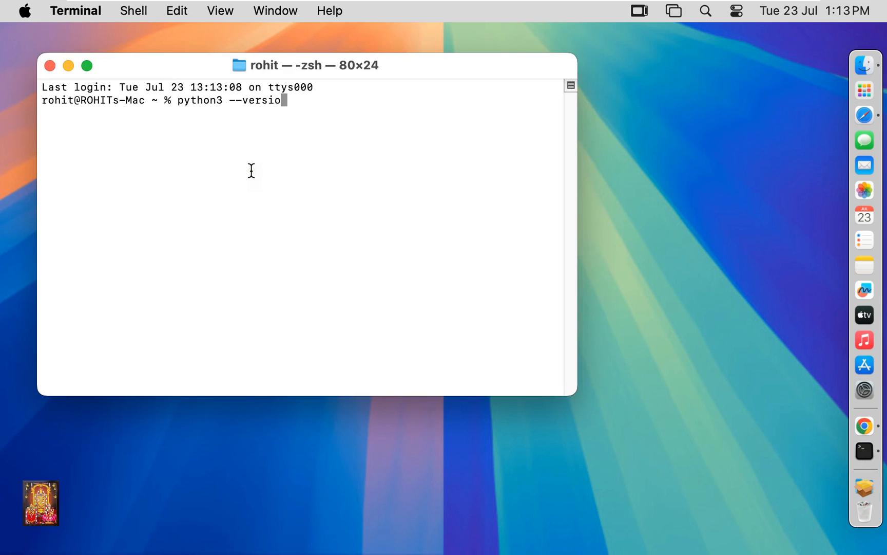
type("n")
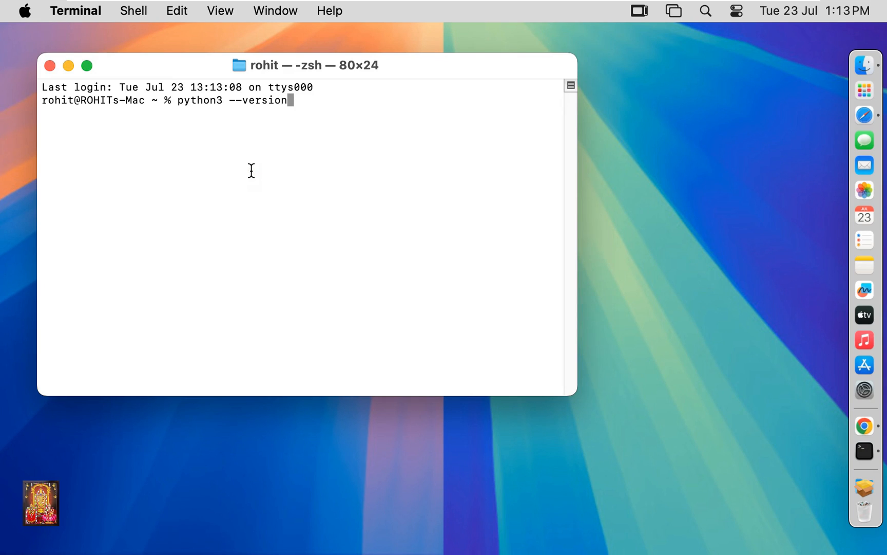
key("Return")
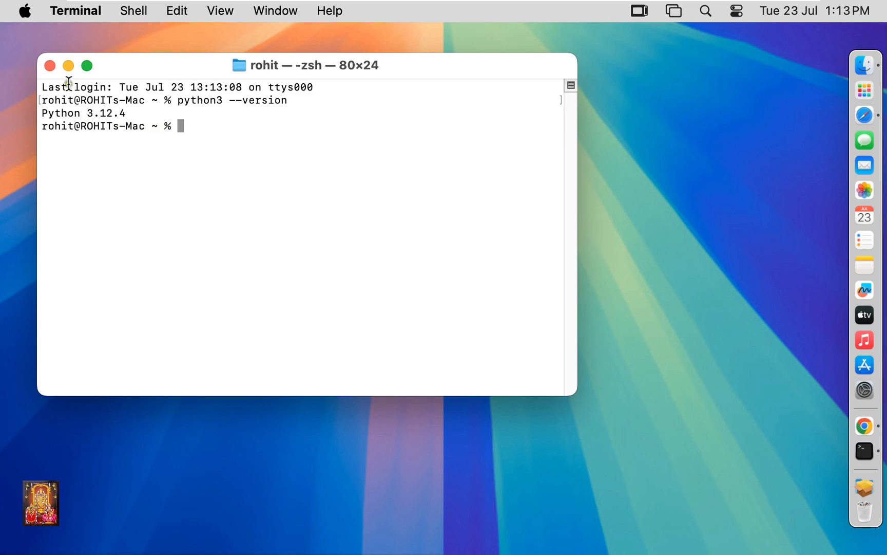
left_click(49, 65)
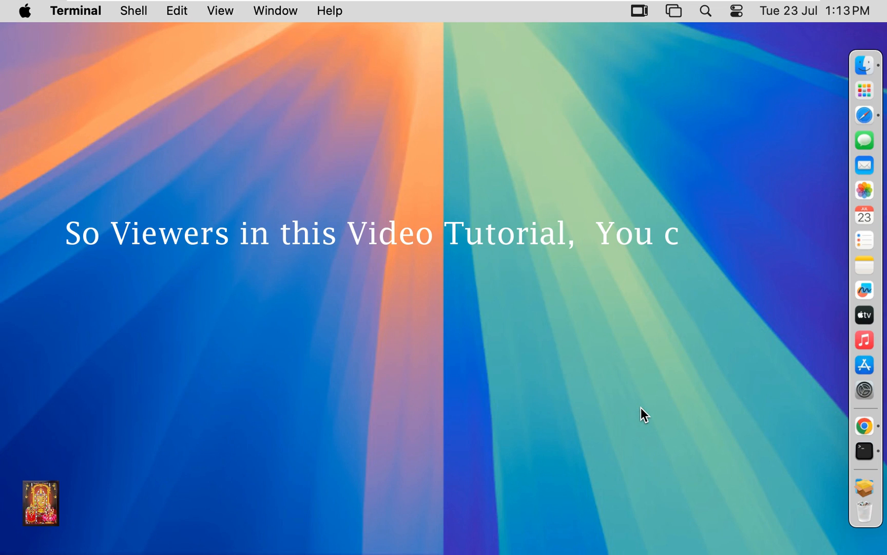